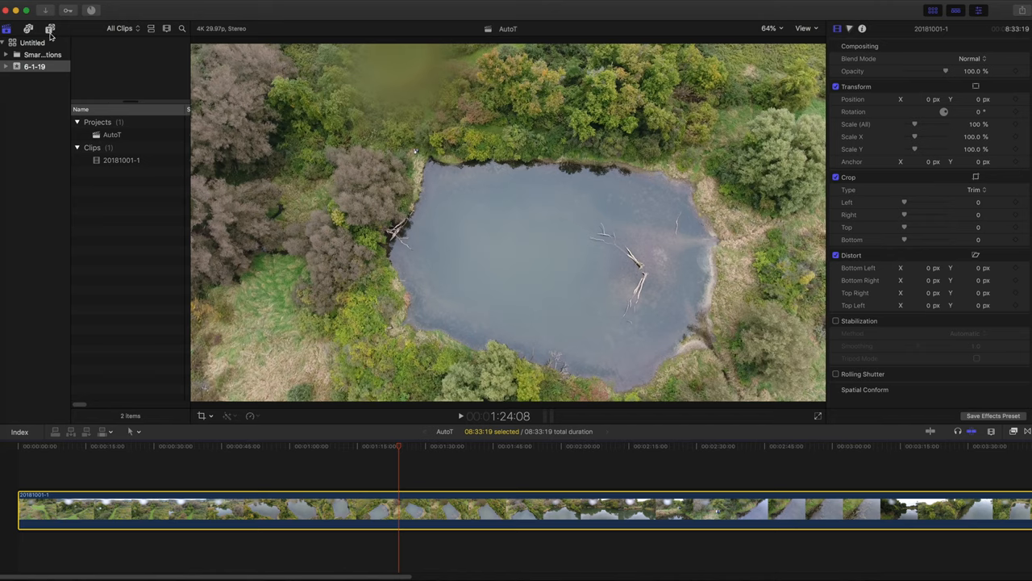
- Browse to the FCPX Auto-Tracker titles and preview the 4K UHD 3D - Text title
click(50, 29)
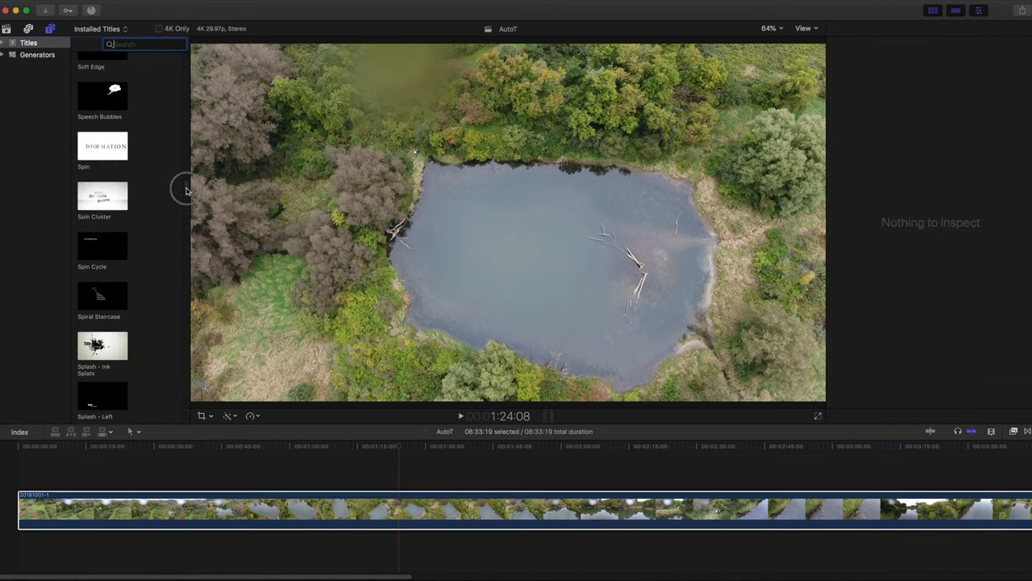
scroll(down, 3)
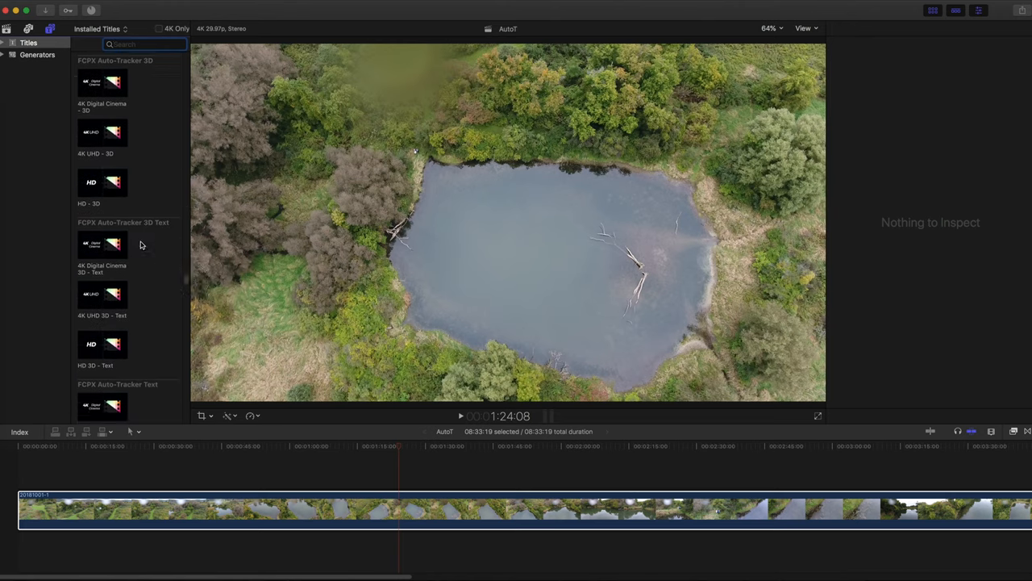
click(102, 294)
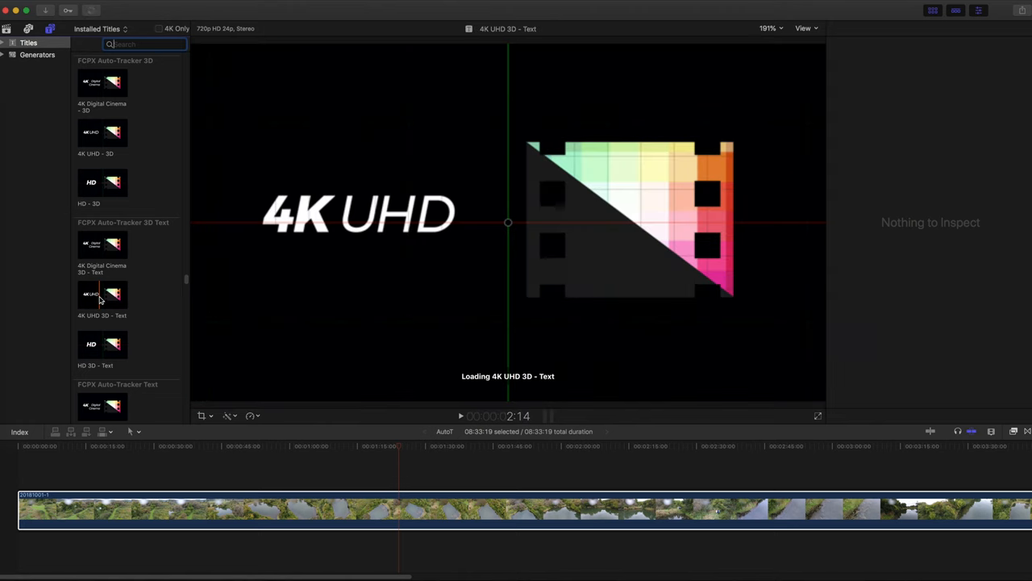
- Connect the 4K UHD 3D - Text title above the drone clip and select it
click(102, 296)
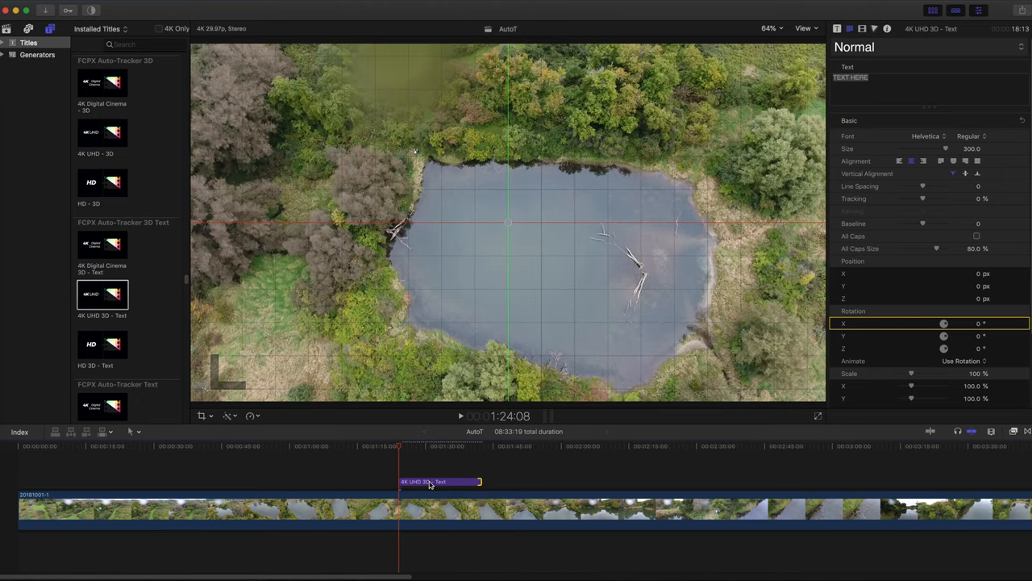
click(442, 481)
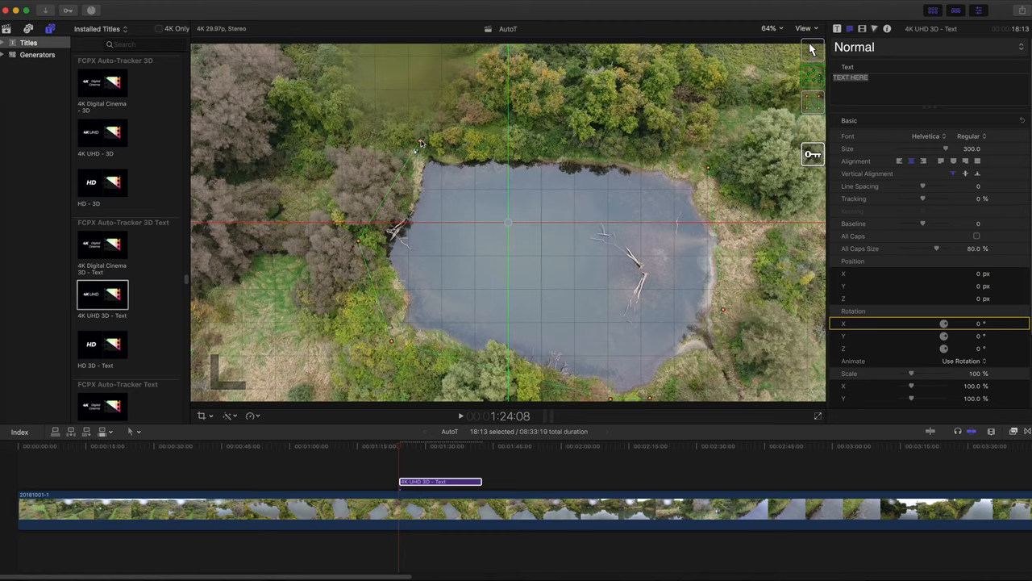
- Set Search Size 31, enable Draw Track Data, Track Scale and Track Rotation, and track forward
click(813, 50)
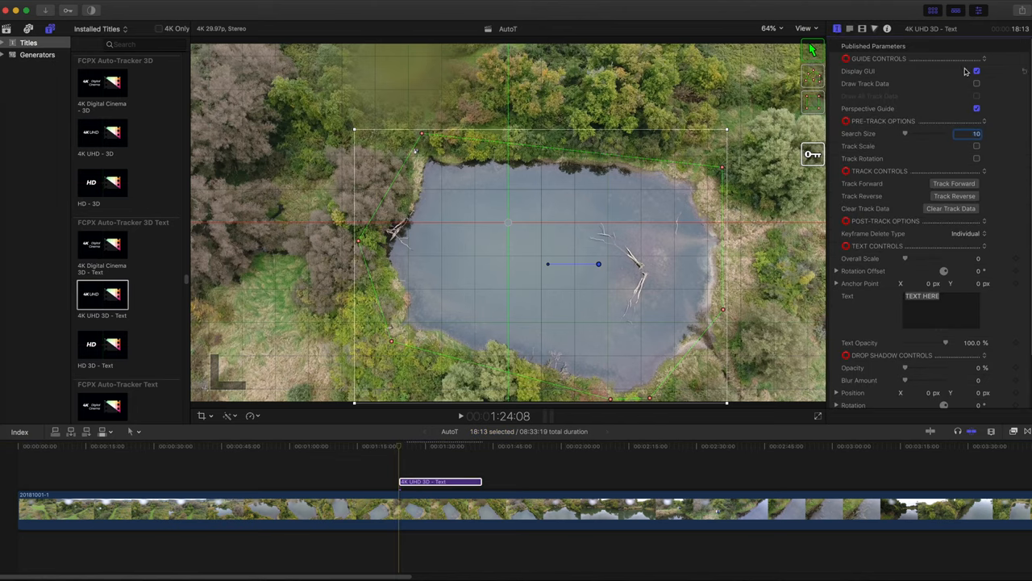
click(977, 96)
text(31)
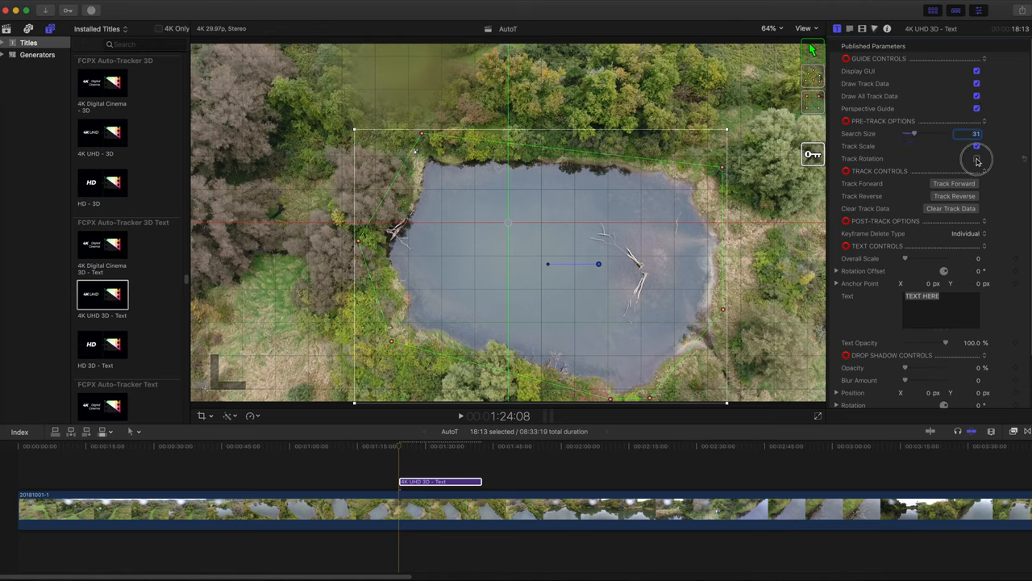
click(976, 158)
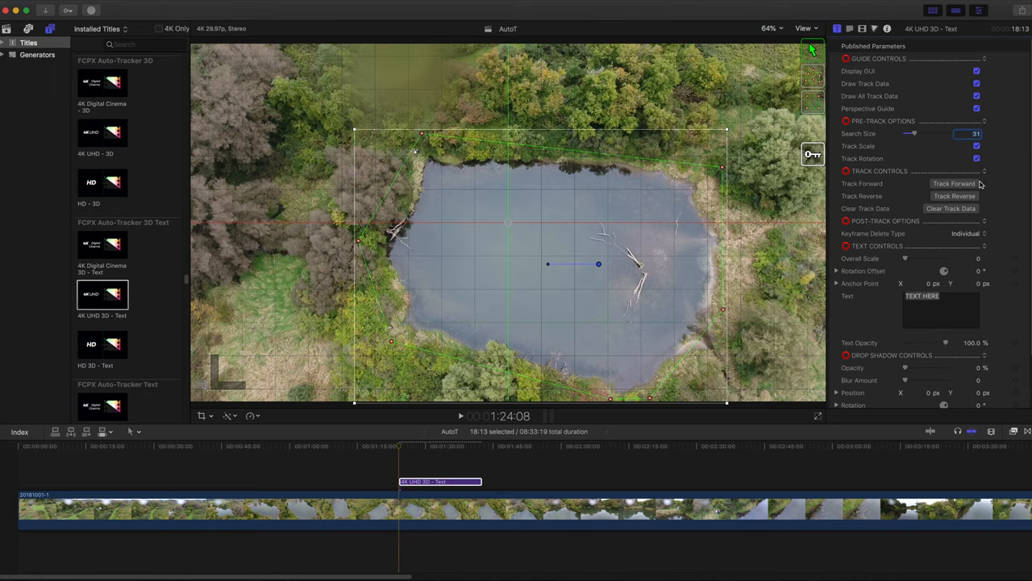
click(955, 183)
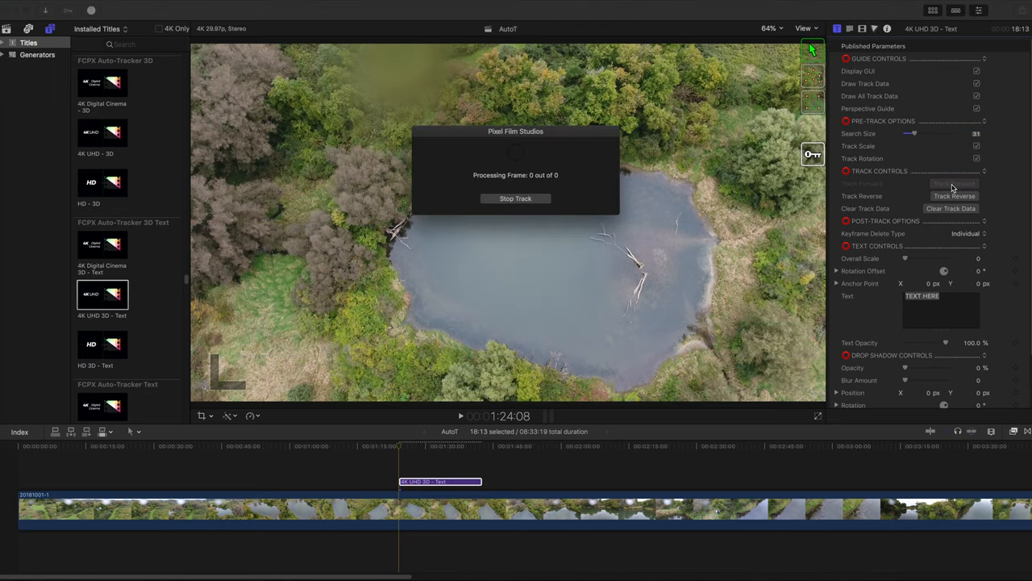
- Let forward tracking finish, then skim the clip to check the tracked pond path
click(954, 183)
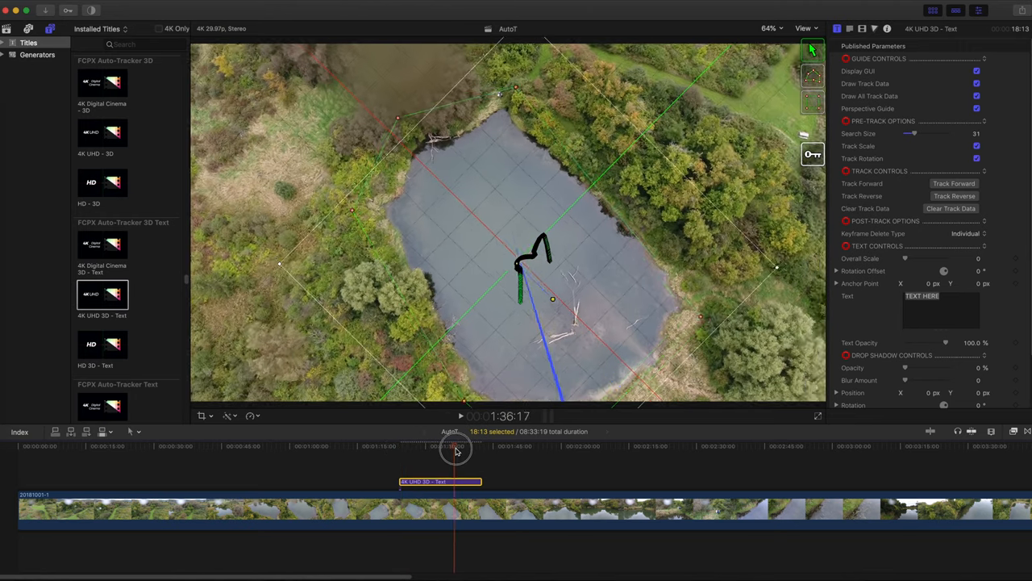
drag(455, 450, 404, 449)
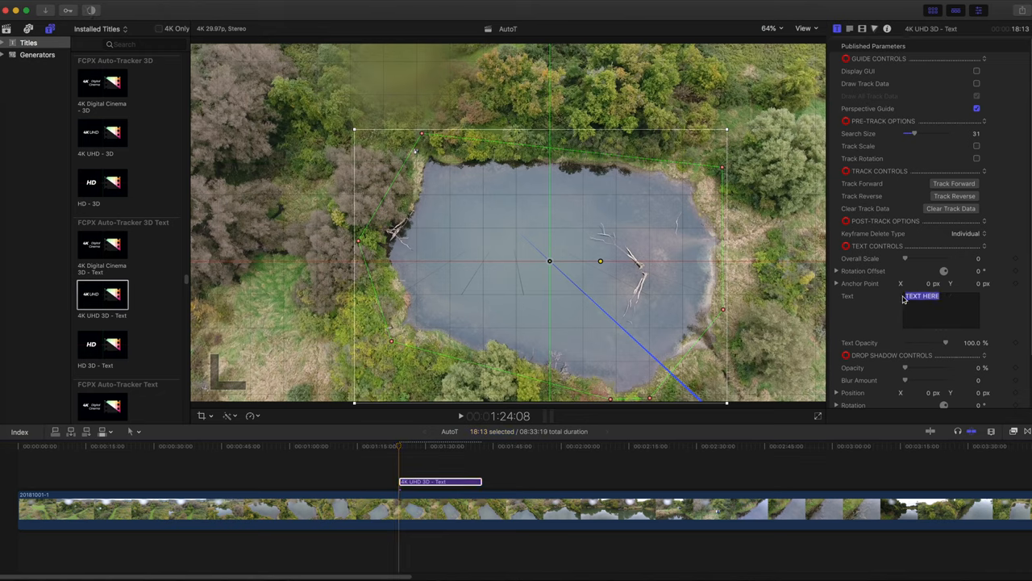
- Replace the title text with 'Beaver Pond' and raise Overall Scale to about 70
text(Beaver)
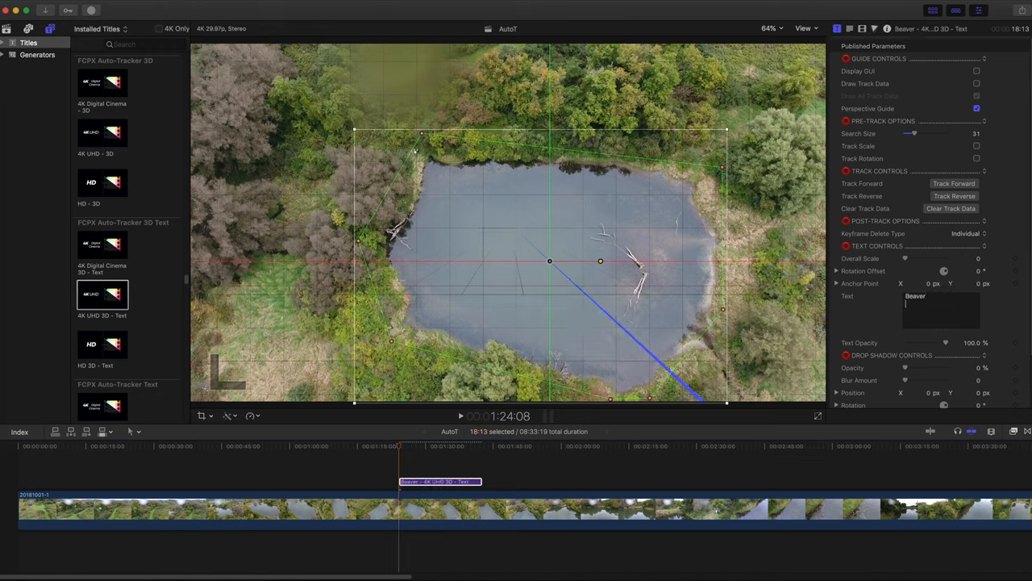
text(Pond)
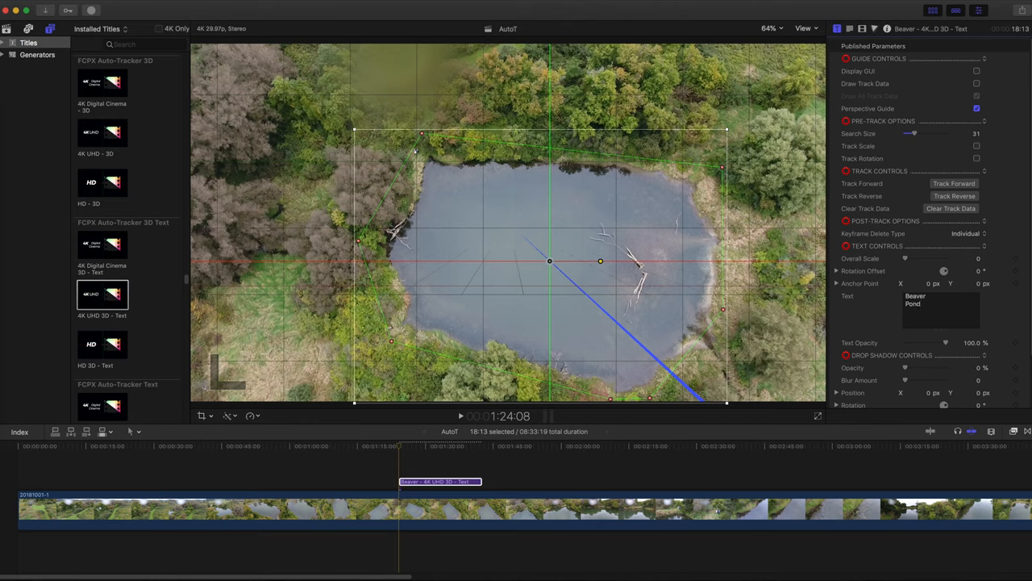
drag(905, 258, 909, 258)
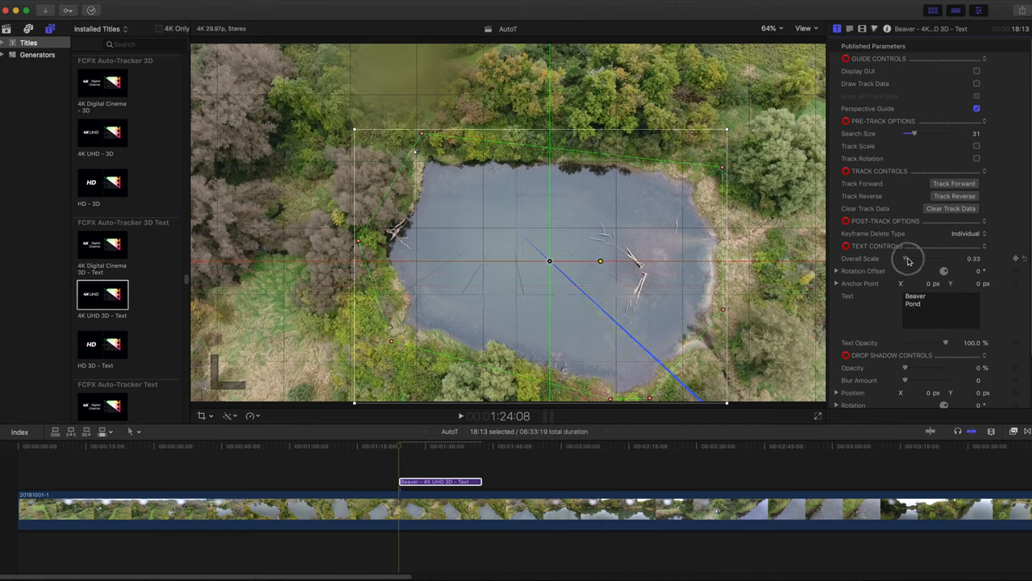
drag(909, 258, 924, 259)
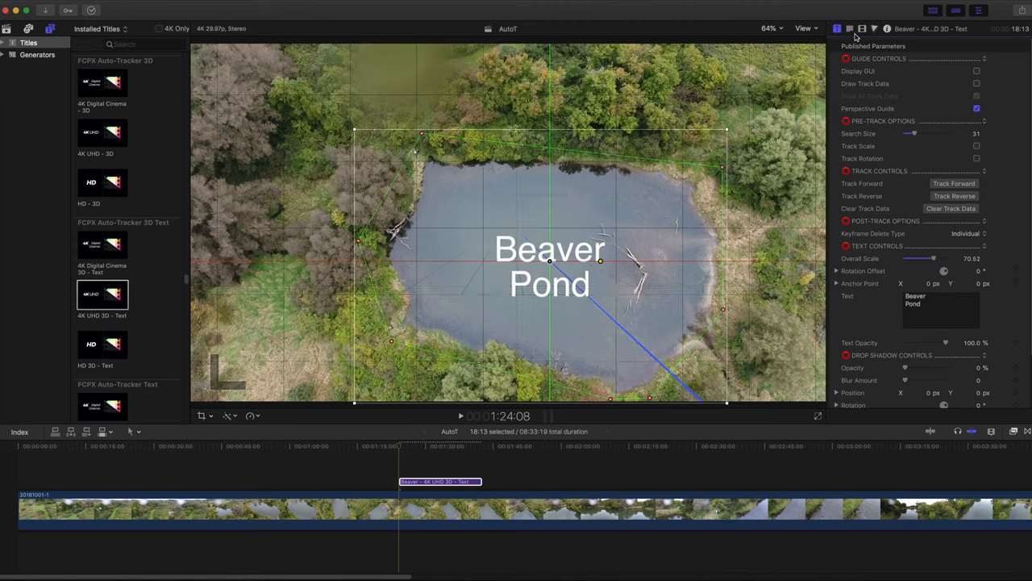
mouse_move(851, 29)
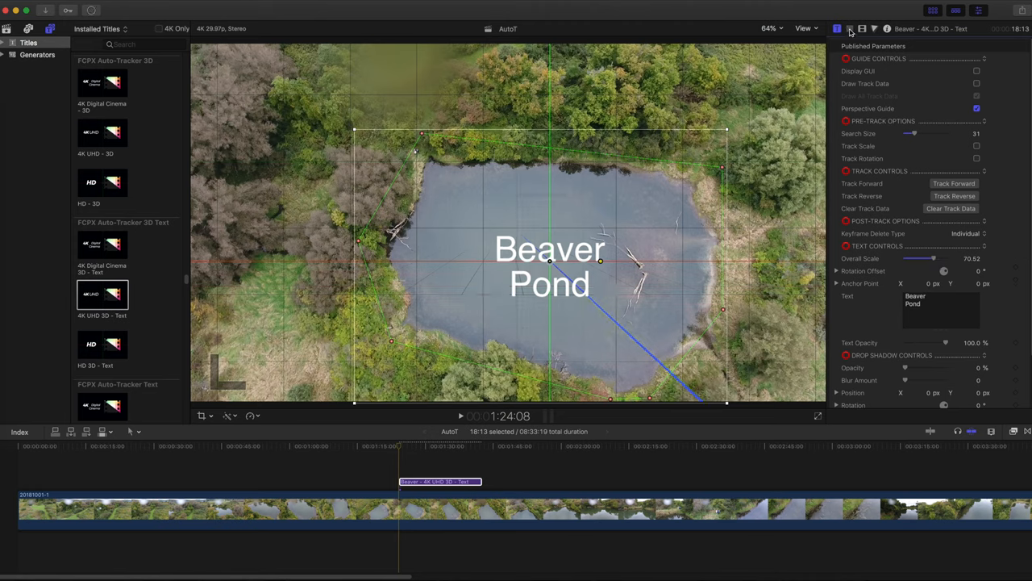
- In the Text Inspector, pick Paleographic from the Font list
click(850, 29)
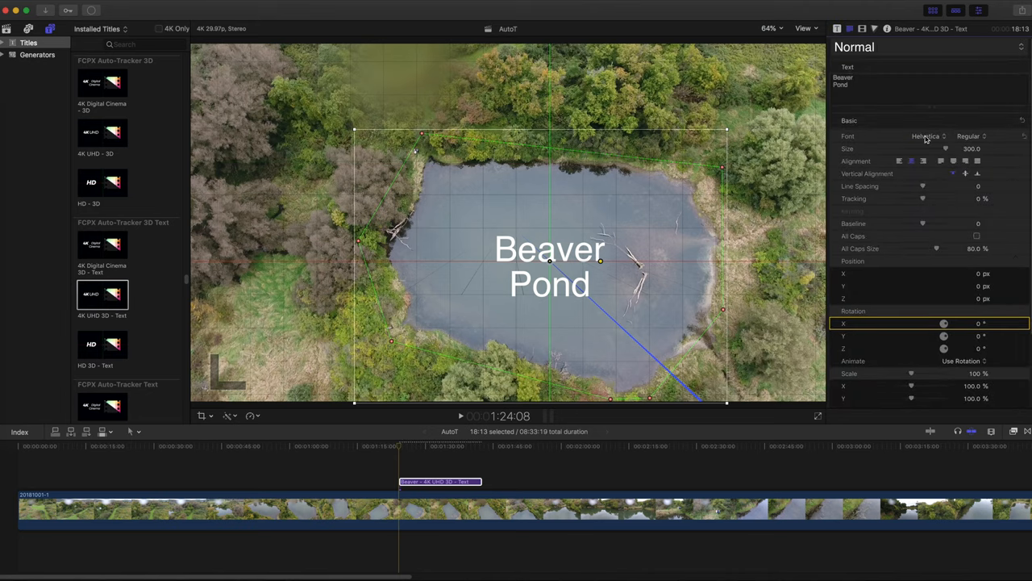
click(927, 135)
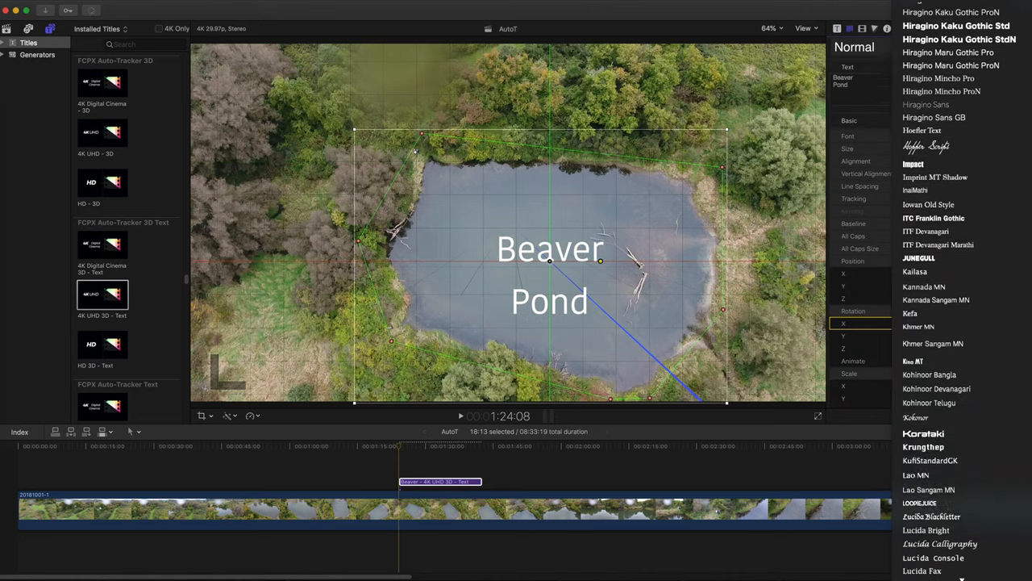
scroll(down, 3)
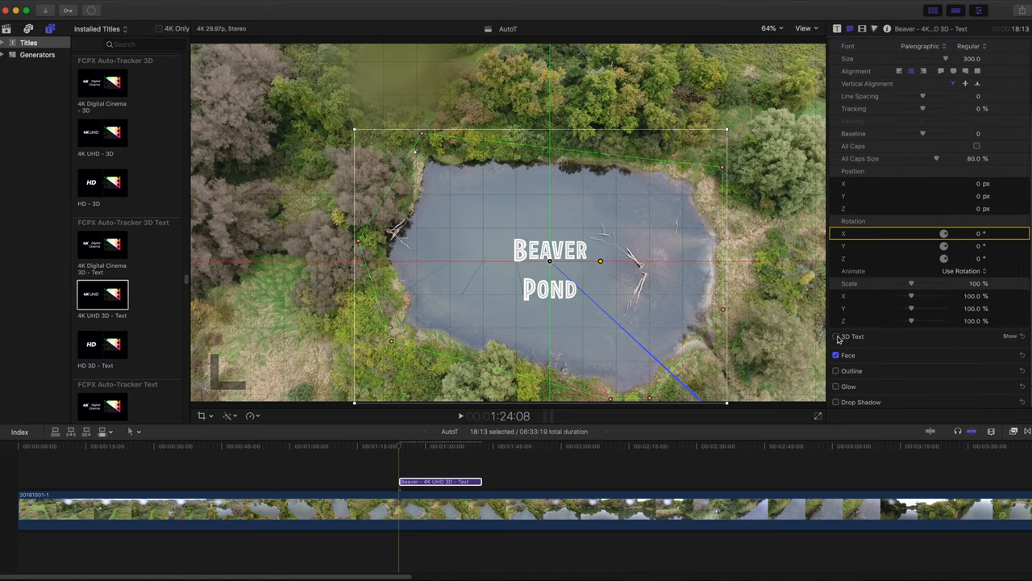
- Enable 3D Text with the Wood > Pine material and a drop shadow with adjusted angle
click(837, 336)
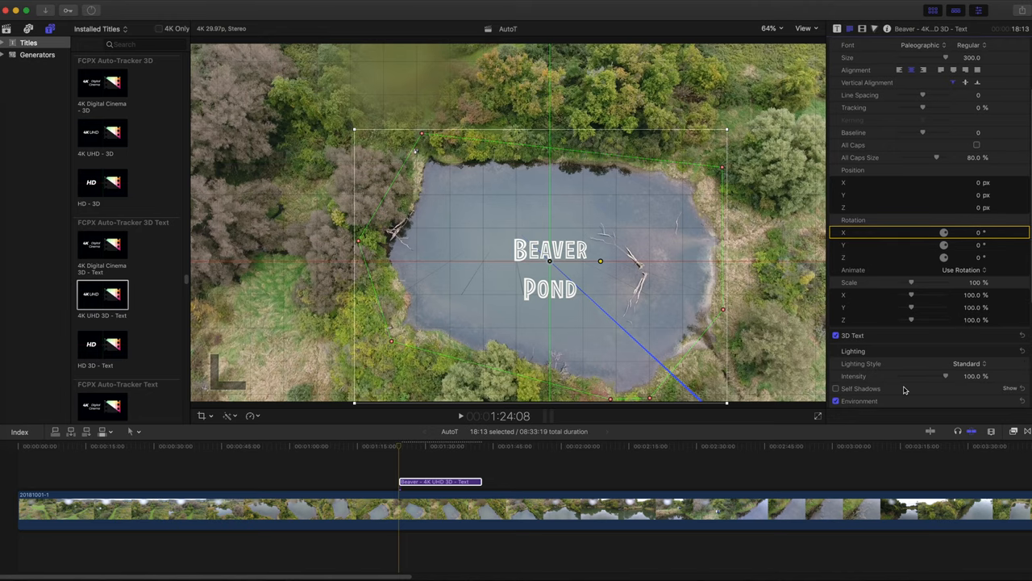
click(848, 343)
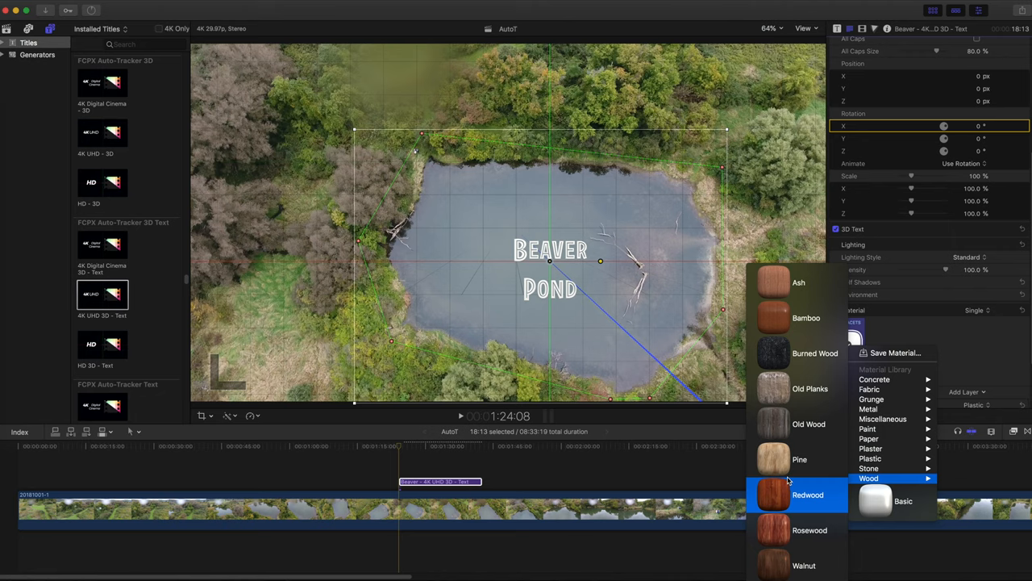
click(903, 501)
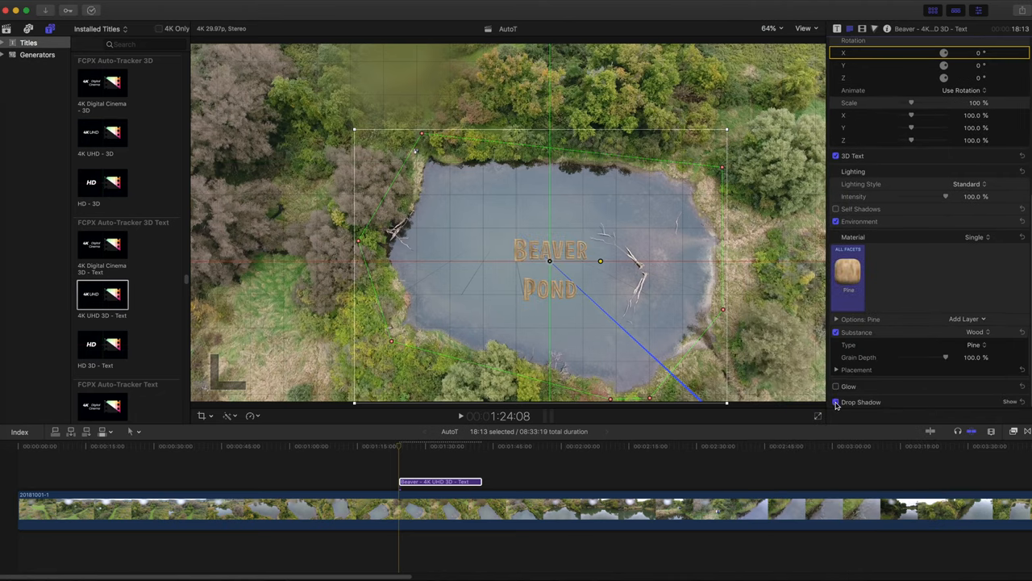
click(836, 402)
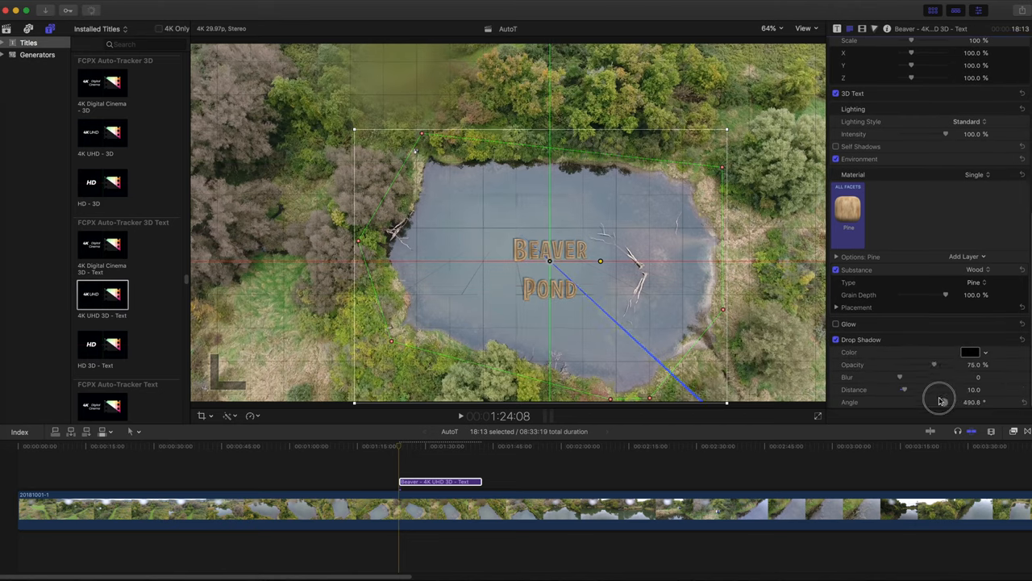
drag(939, 401, 948, 402)
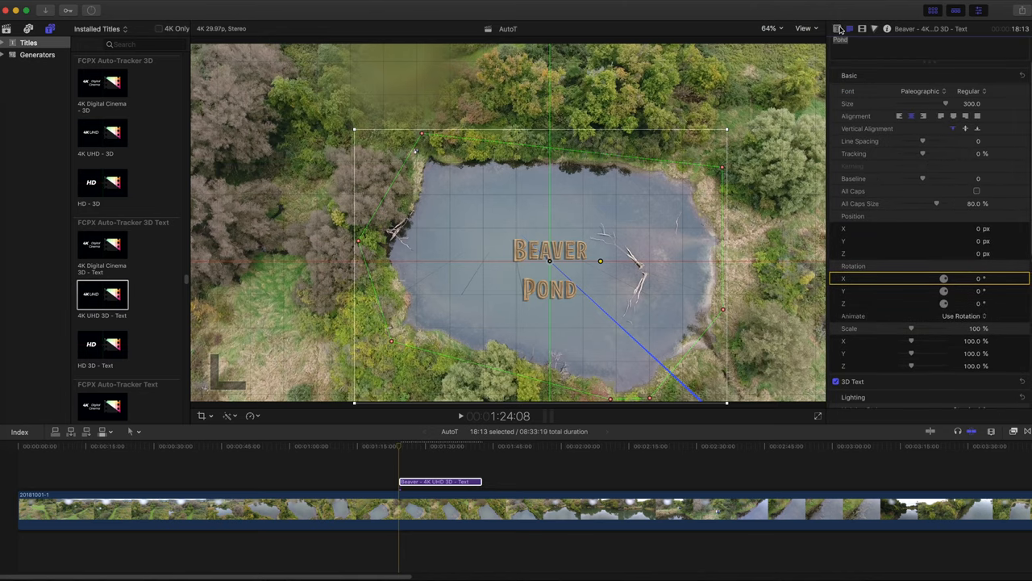
- Tilt the title with a rotation offset of about -16.6° X and -4.3° Y
click(838, 28)
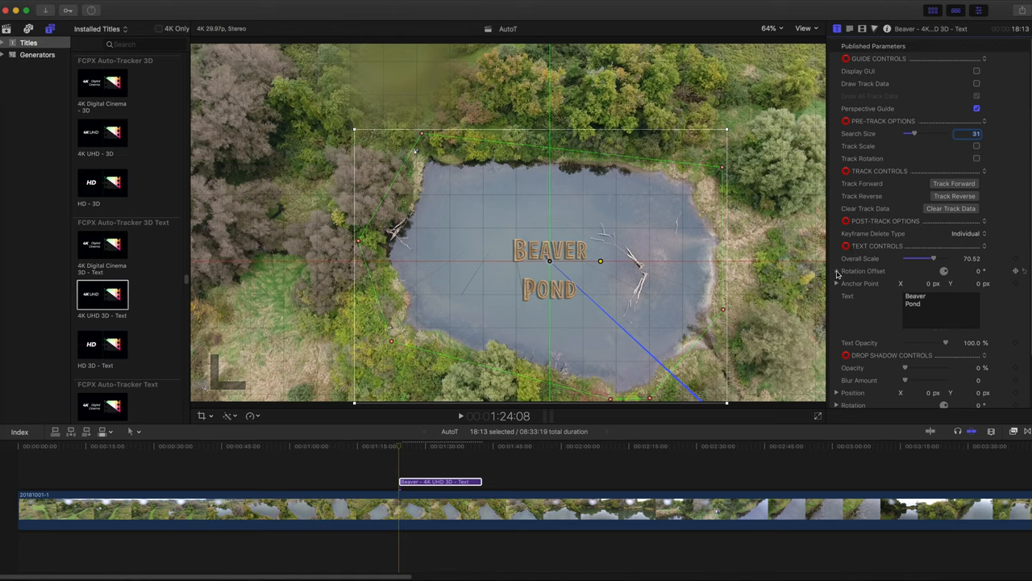
click(837, 270)
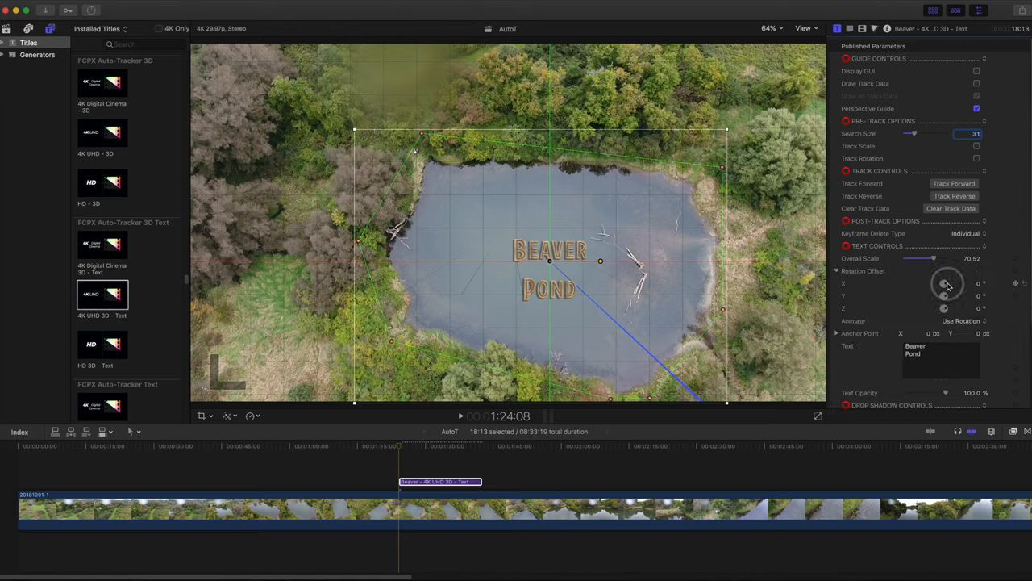
drag(946, 283, 942, 290)
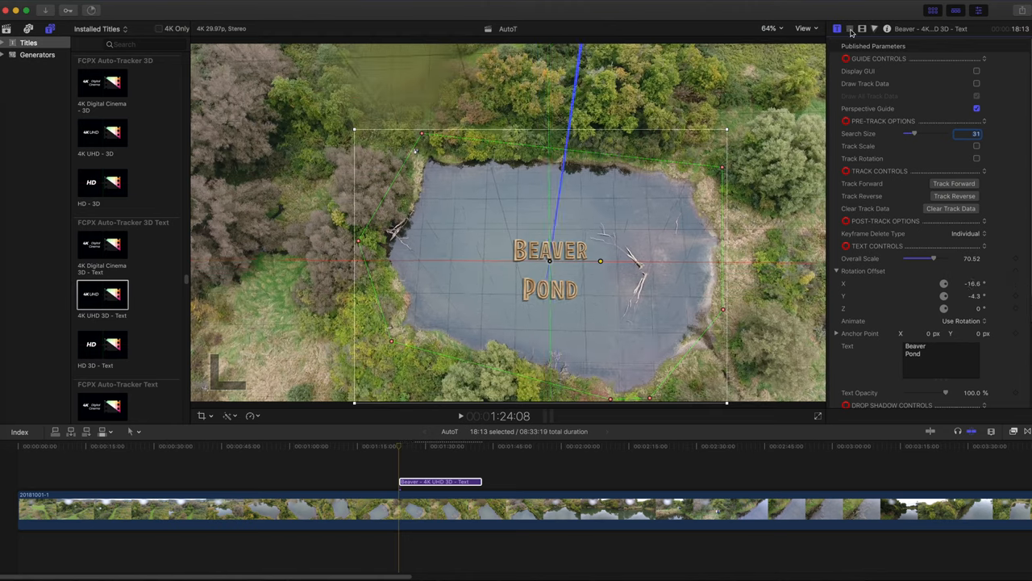
click(850, 29)
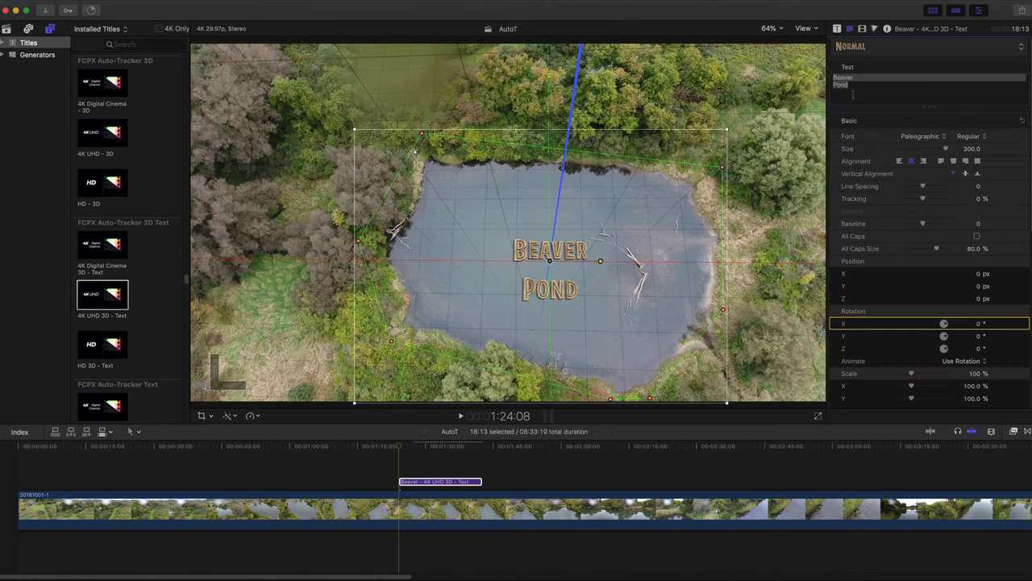
- Set Lighting Style to Medium Right and 3D text depth to 100
scroll(down, 3)
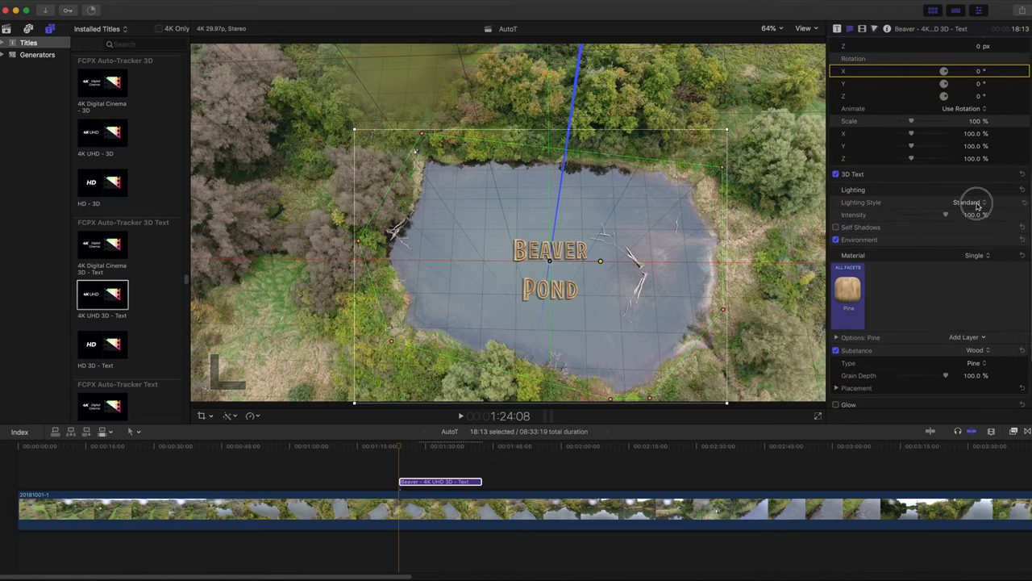
click(968, 201)
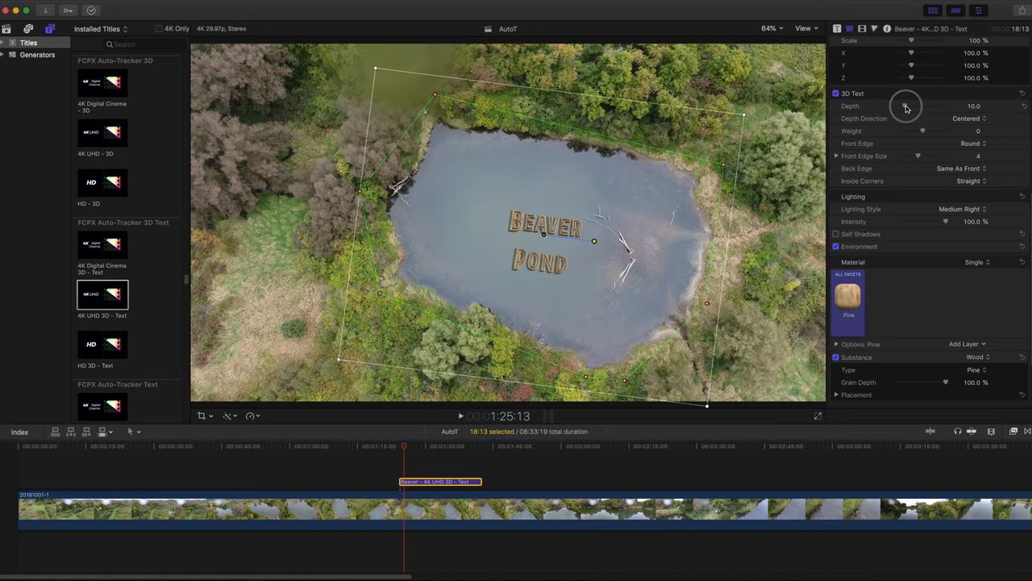
drag(905, 106, 946, 106)
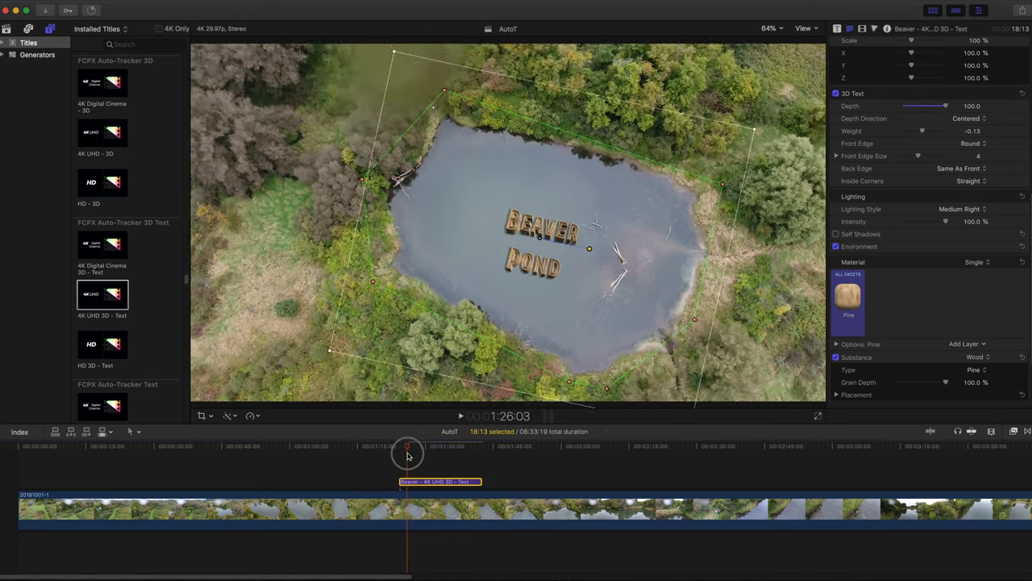